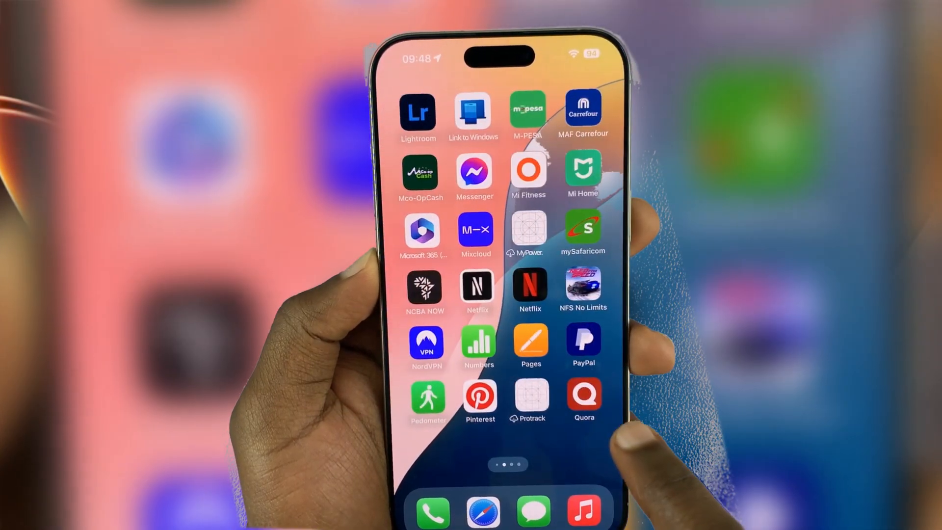
Swipe off the home screen and scroll through the Settings list.
{"action": "scroll", "scroll_direction": "left", "scroll_amount": 3}
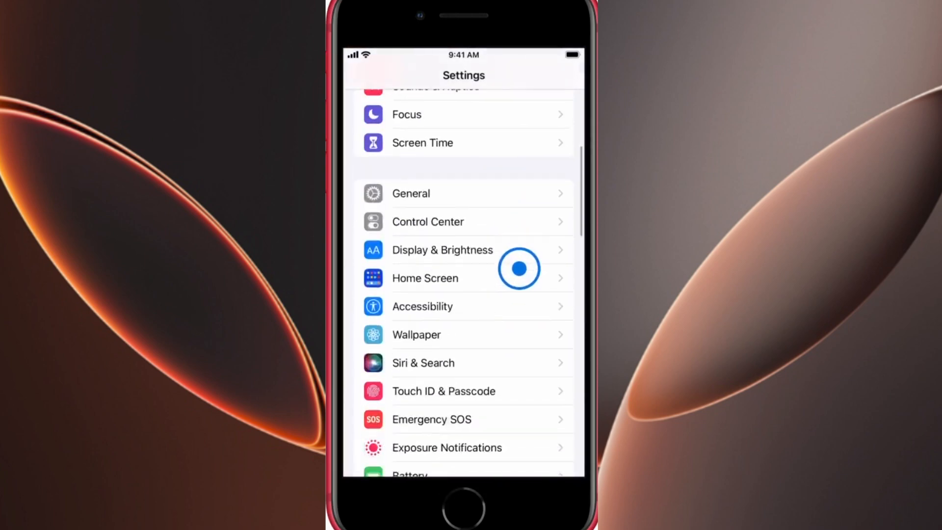
{"action": "scroll", "scroll_direction": "down", "scroll_amount": 3}
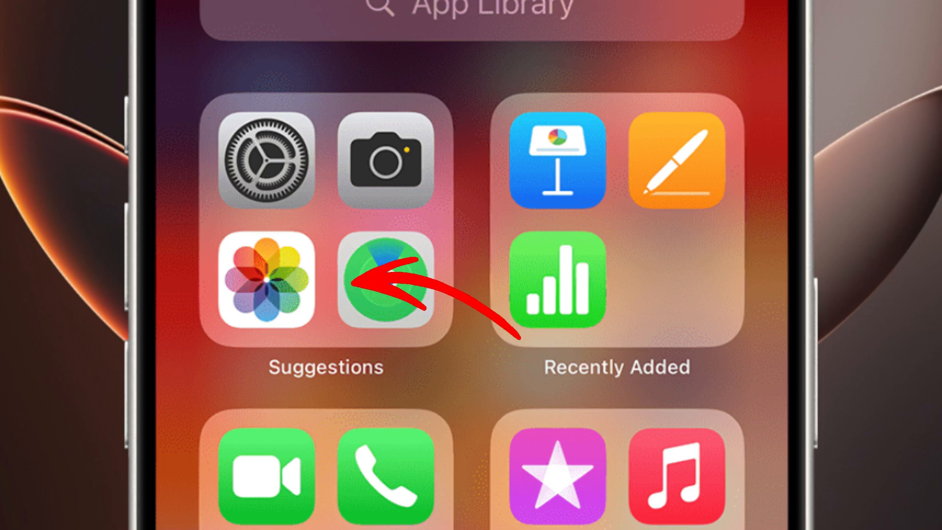
Go into Photos and bring up the Recently Deleted album under Utilities.
{"action": "left_click", "coordinate": [387, 280]}
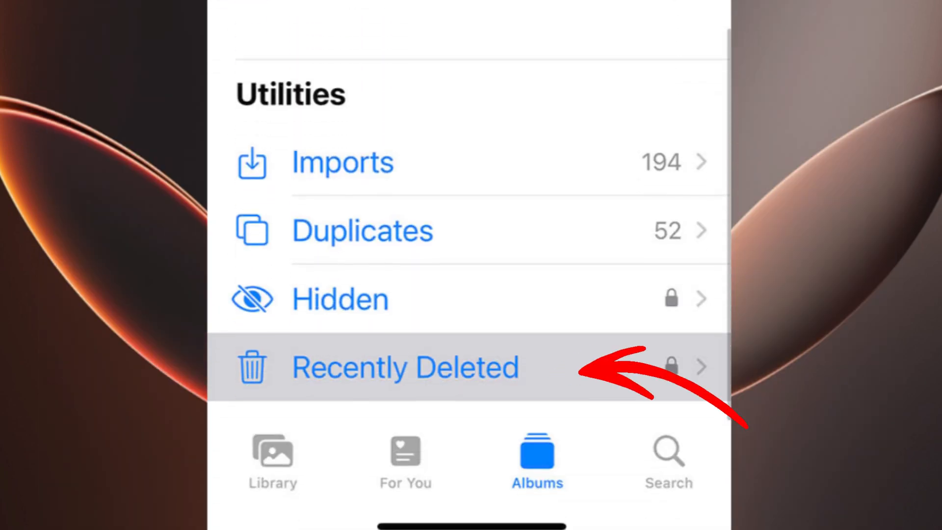
{"action": "left_click", "coordinate": [405, 366]}
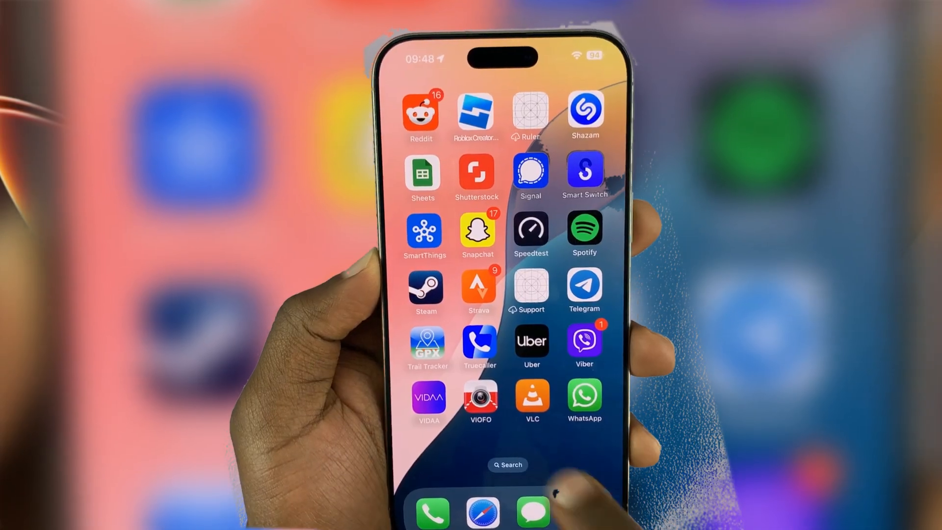
From the iCloud.com home page, enter the Photos library.
{"action": "scroll", "scroll_direction": "left", "scroll_amount": 3}
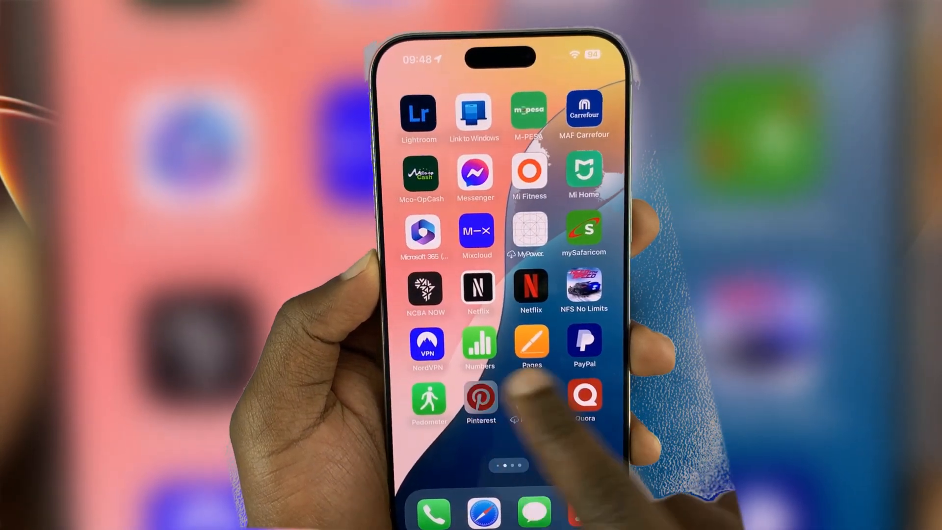
{"action": "scroll", "scroll_direction": "left", "scroll_amount": 3}
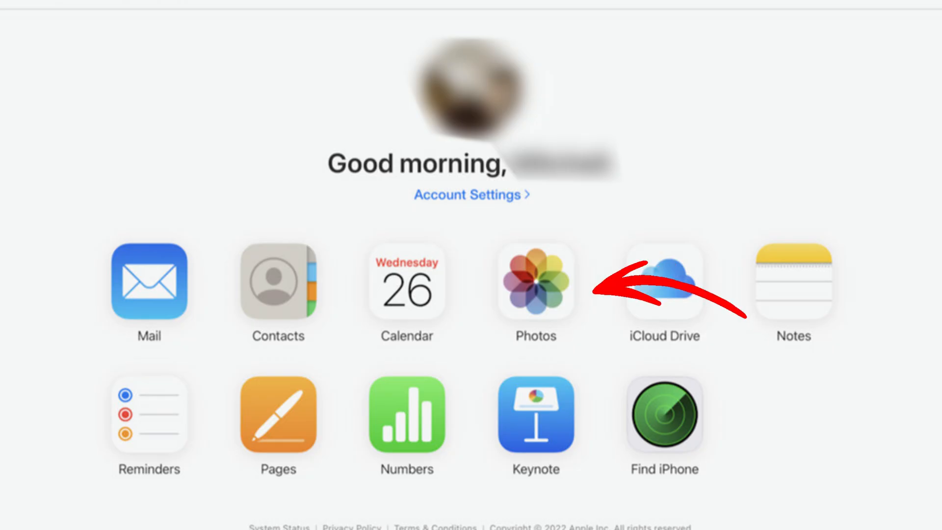
{"action": "left_click", "coordinate": [534, 282]}
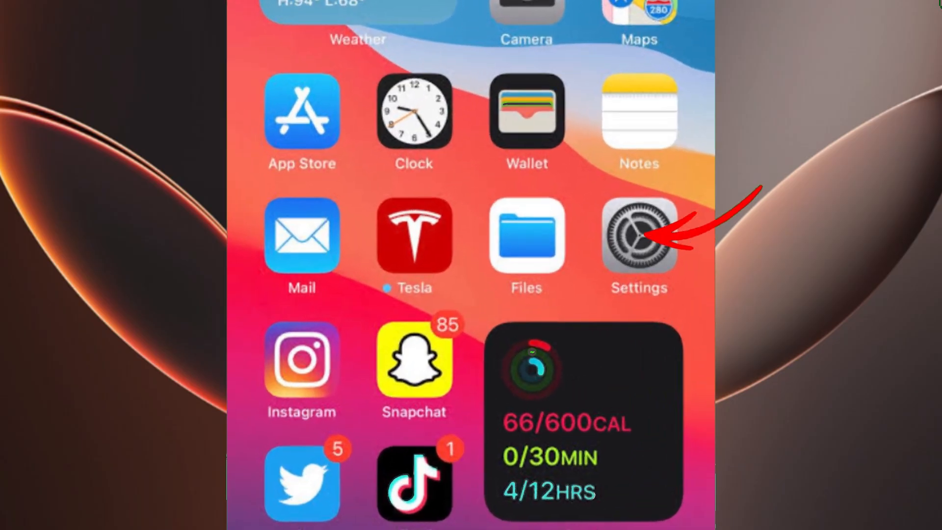
Reset via Settings, choose From iCloud Backup and start restoring today's backup.
{"action": "left_click", "coordinate": [639, 234]}
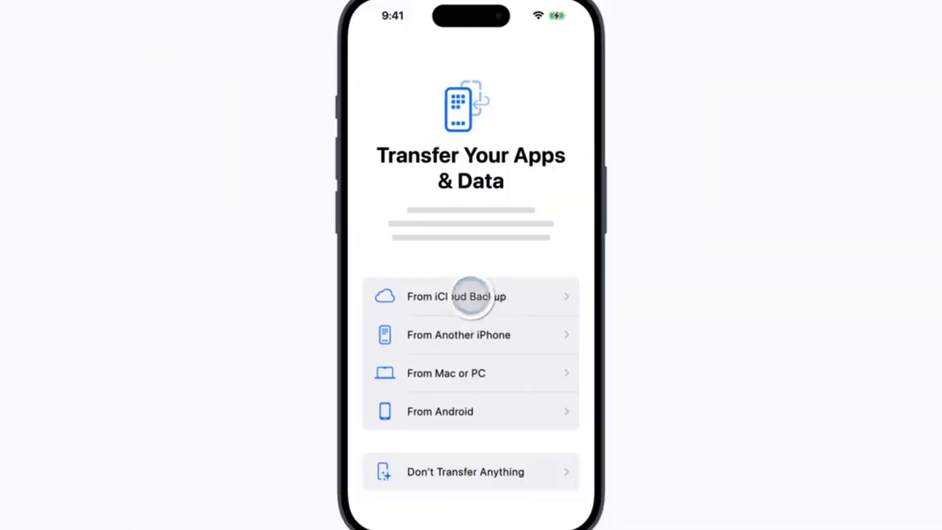
{"action": "left_click", "coordinate": [470, 296]}
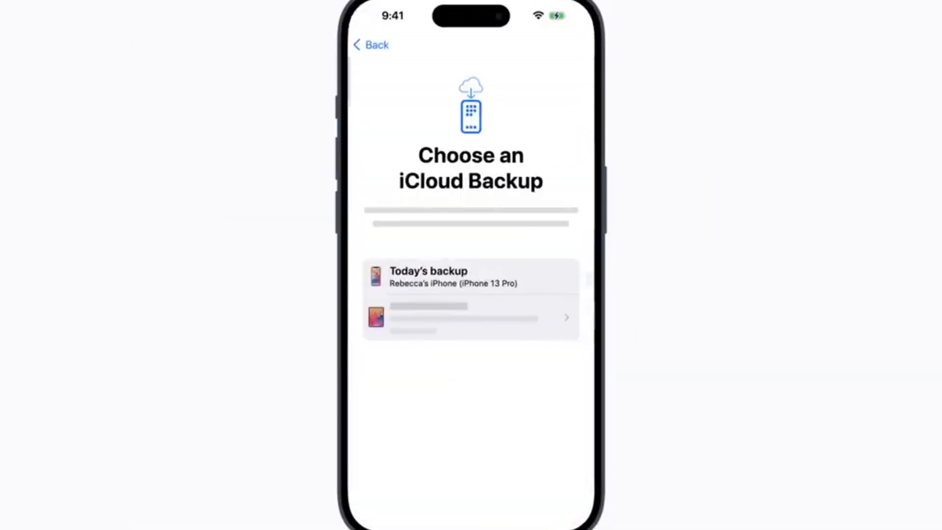
{"action": "left_click", "coordinate": [470, 275]}
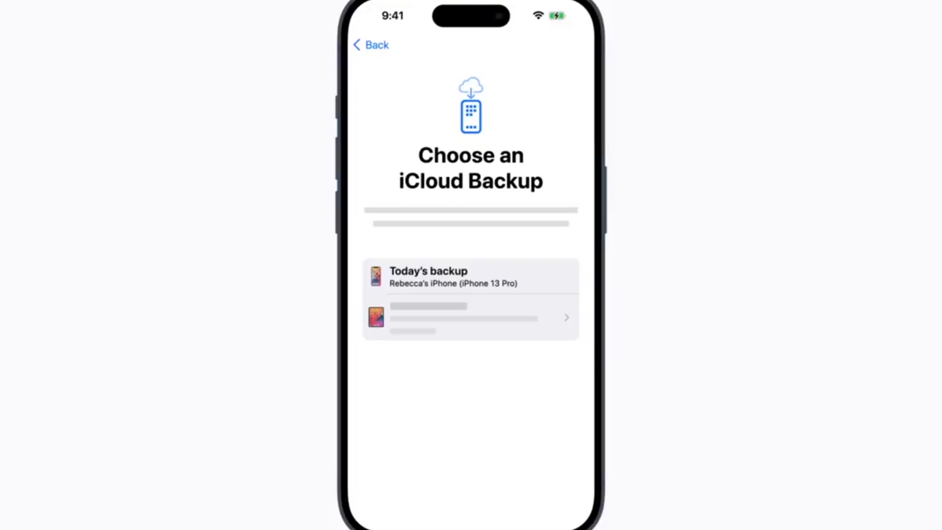
{"action": "left_click", "coordinate": [470, 277]}
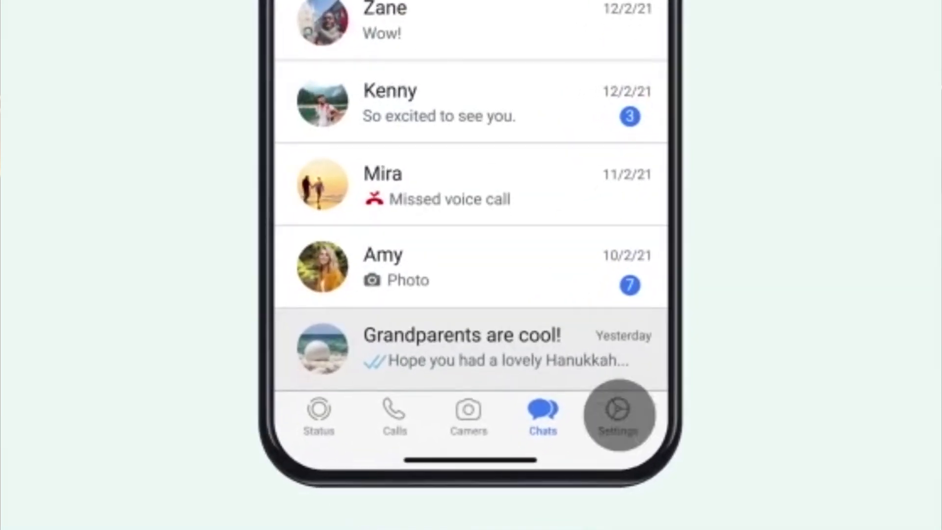
Switch to the Settings tab from the WhatsApp Chats screen.
{"action": "left_click", "coordinate": [617, 414]}
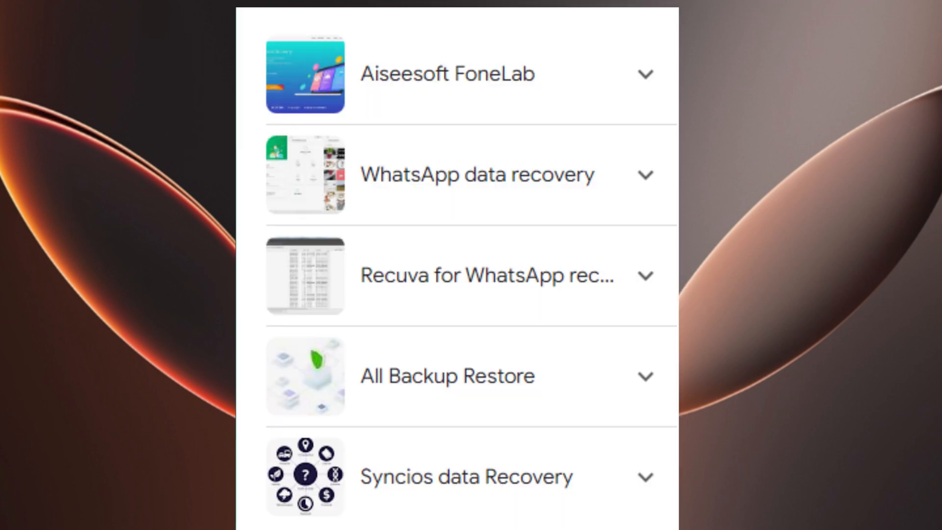
Scroll the Data recovery apps carousel from EaseUS down to ProSoft.
{"action": "scroll", "scroll_direction": "down", "scroll_amount": 3}
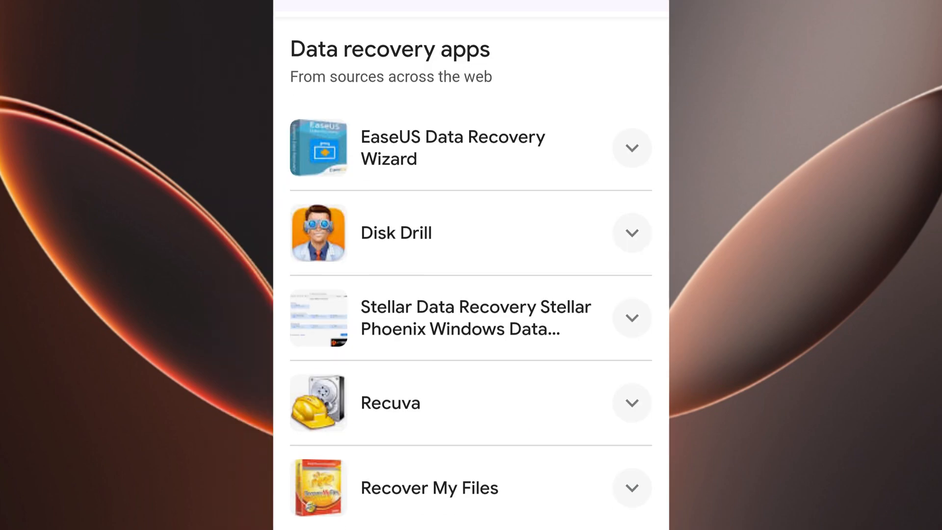
{"action": "scroll", "scroll_direction": "down", "scroll_amount": 3}
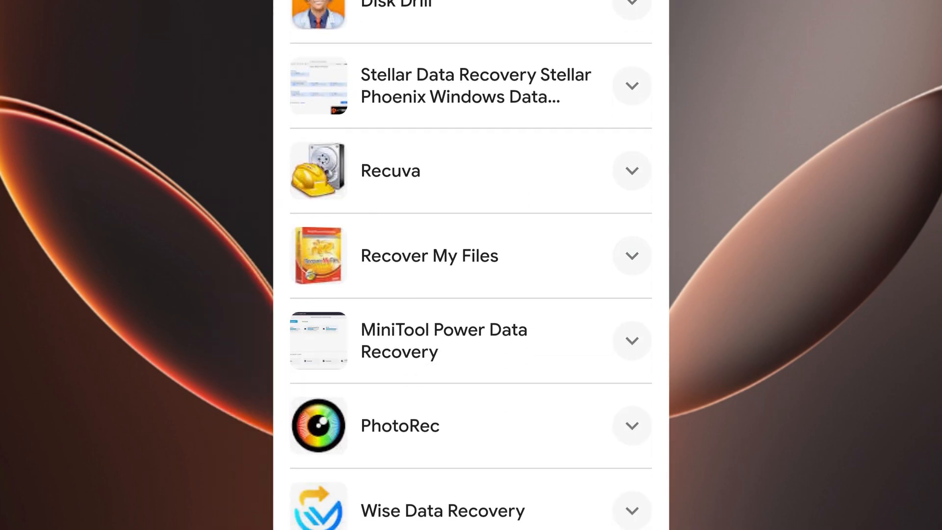
{"action": "scroll", "scroll_direction": "down", "scroll_amount": 3}
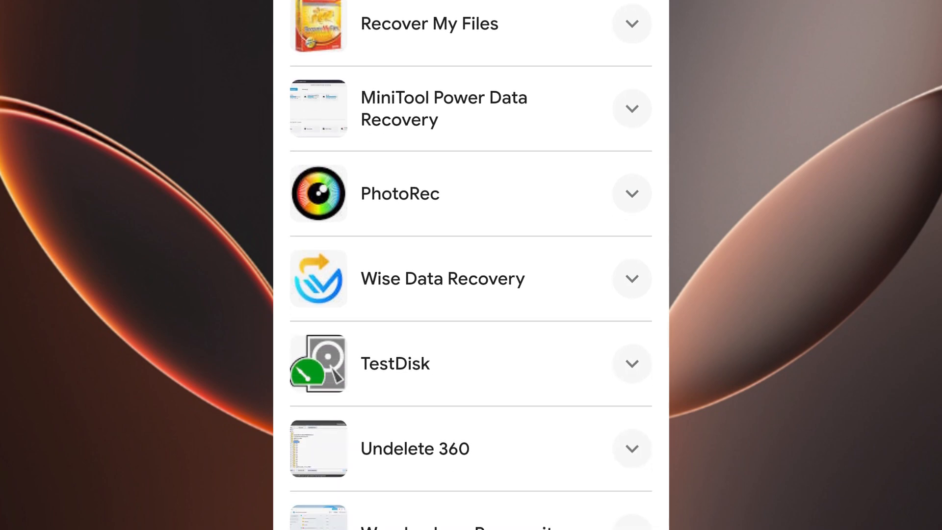
{"action": "scroll", "scroll_direction": "down", "scroll_amount": 3}
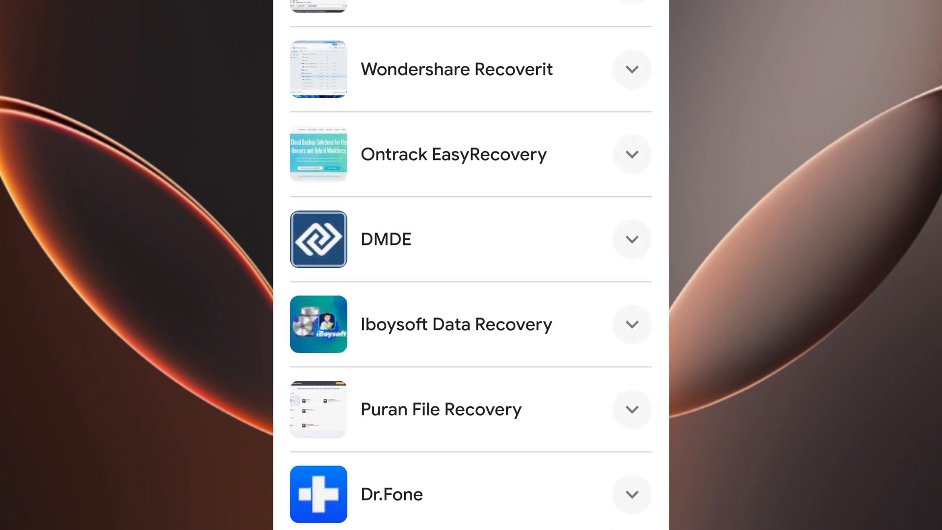
{"action": "scroll", "scroll_direction": "down", "scroll_amount": 3}
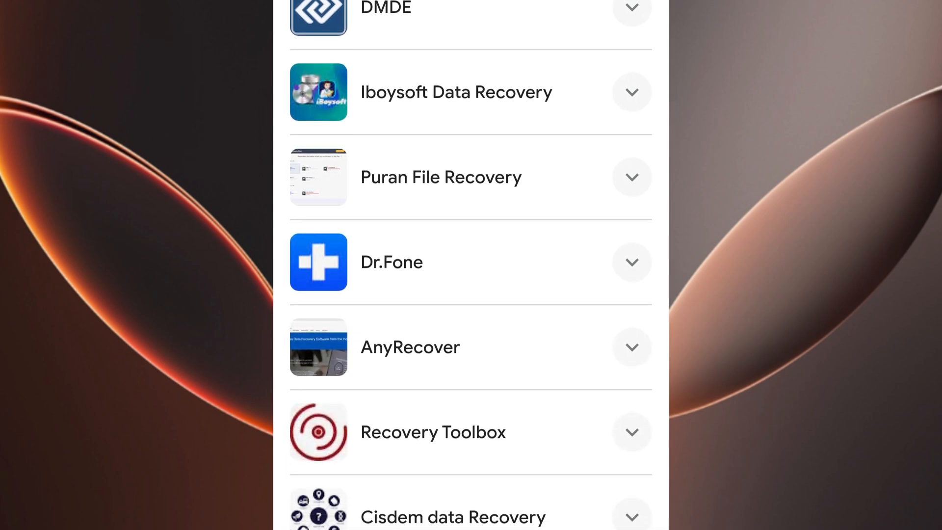
{"action": "scroll", "scroll_direction": "down", "scroll_amount": 3}
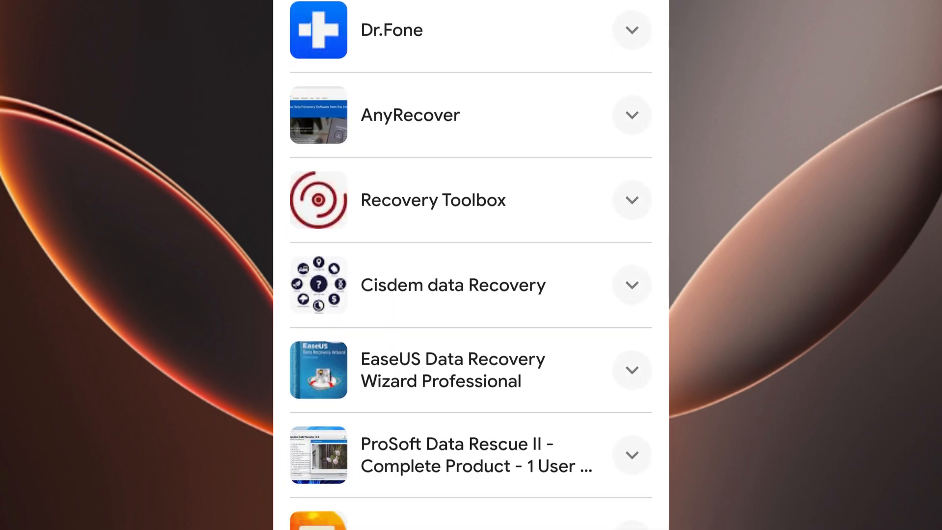
{"action": "scroll", "scroll_direction": "down", "scroll_amount": 3}
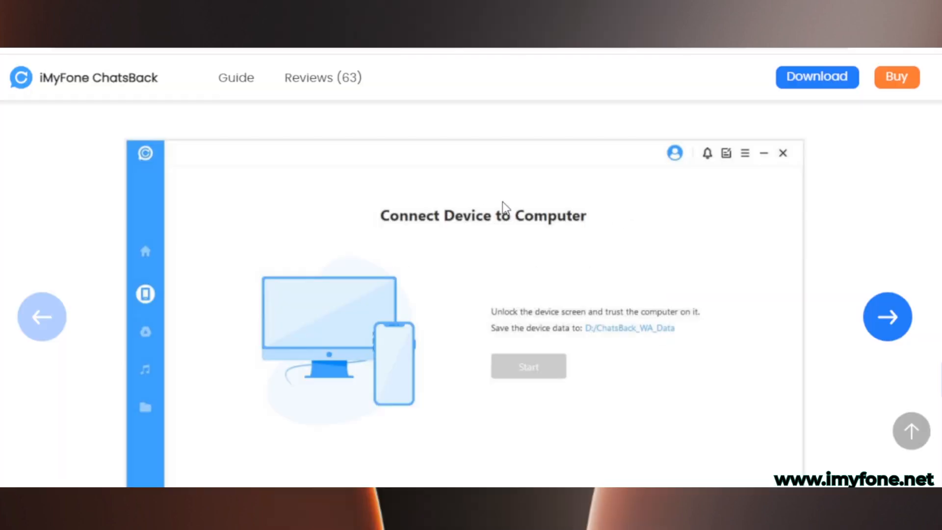
{"action": "mouse_move", "coordinate": [612, 253]}
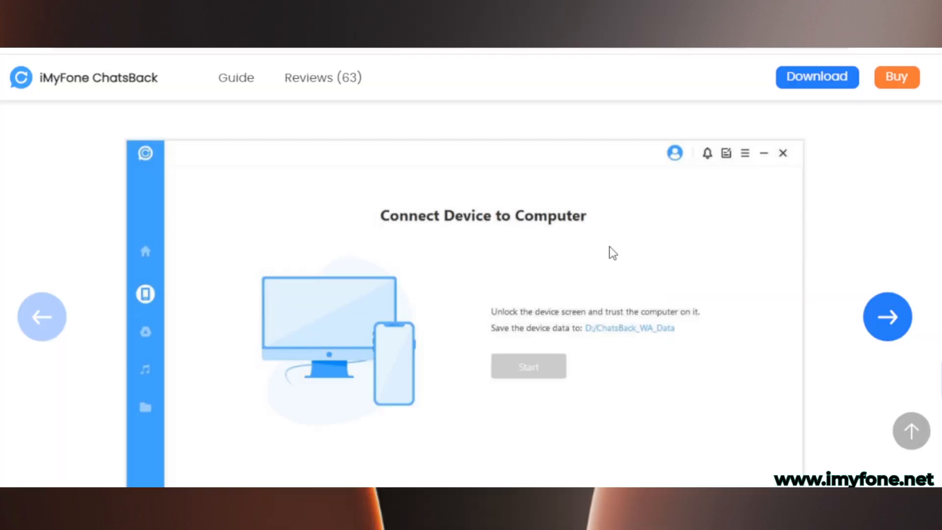
Choose Recover from iOS Device and scan the connected iPhone.
{"action": "left_click", "coordinate": [528, 366]}
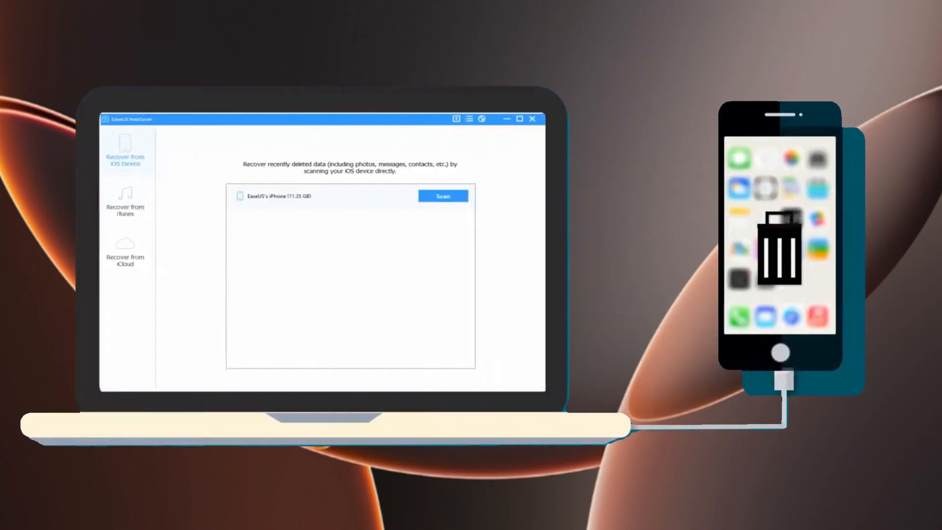
{"action": "left_click", "coordinate": [442, 196]}
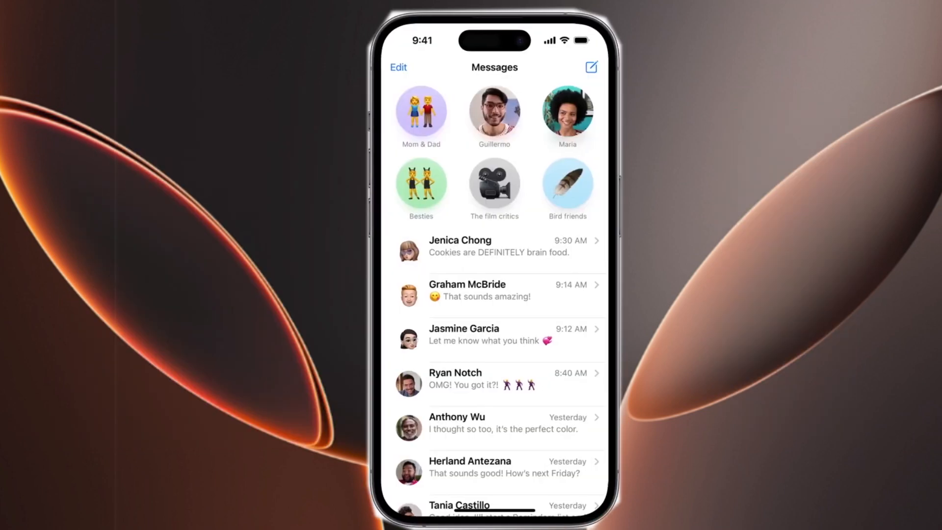
Show Recently Deleted via Edit, tick Camping trip and recover it.
{"action": "left_click", "coordinate": [397, 66]}
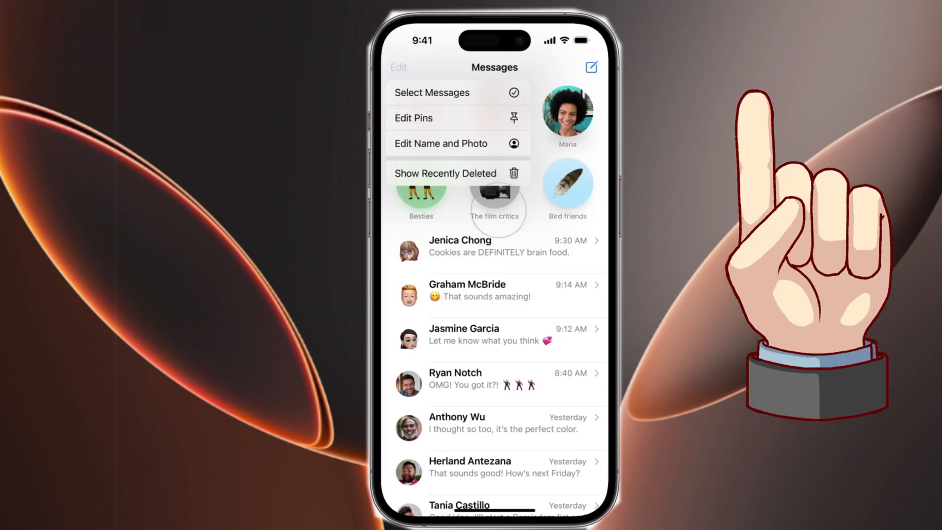
{"action": "left_click", "coordinate": [445, 173]}
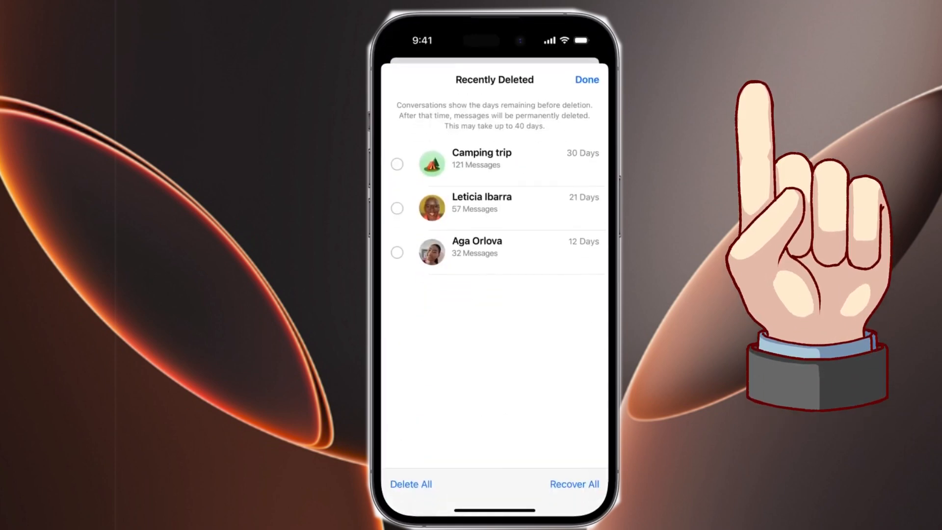
{"action": "left_click", "coordinate": [397, 164]}
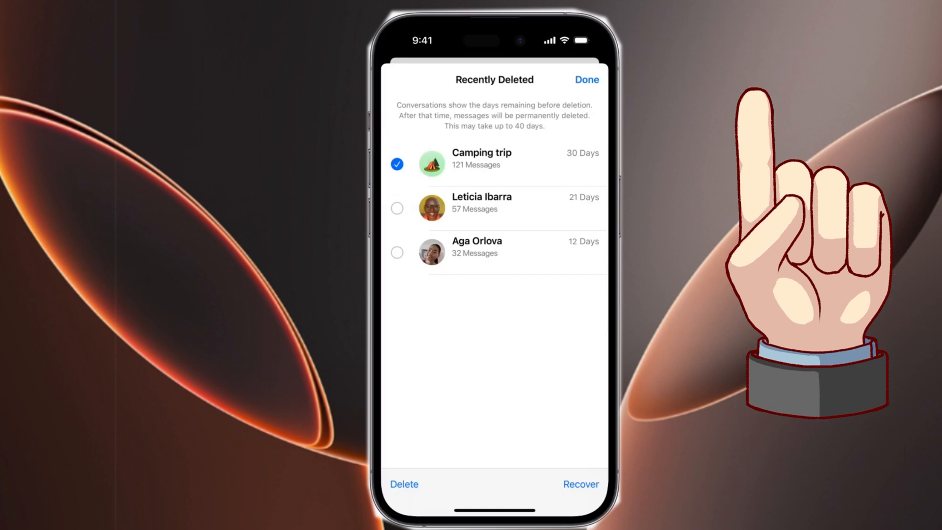
{"action": "left_click", "coordinate": [579, 483]}
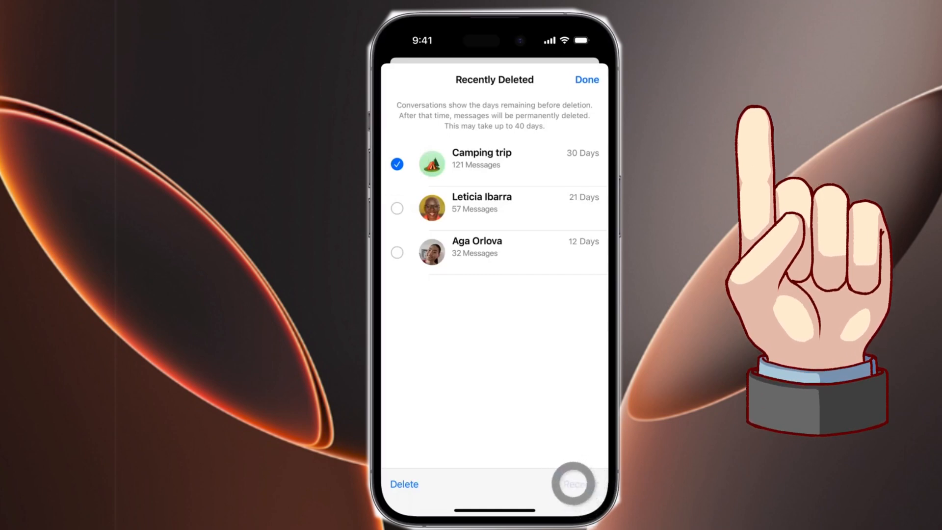